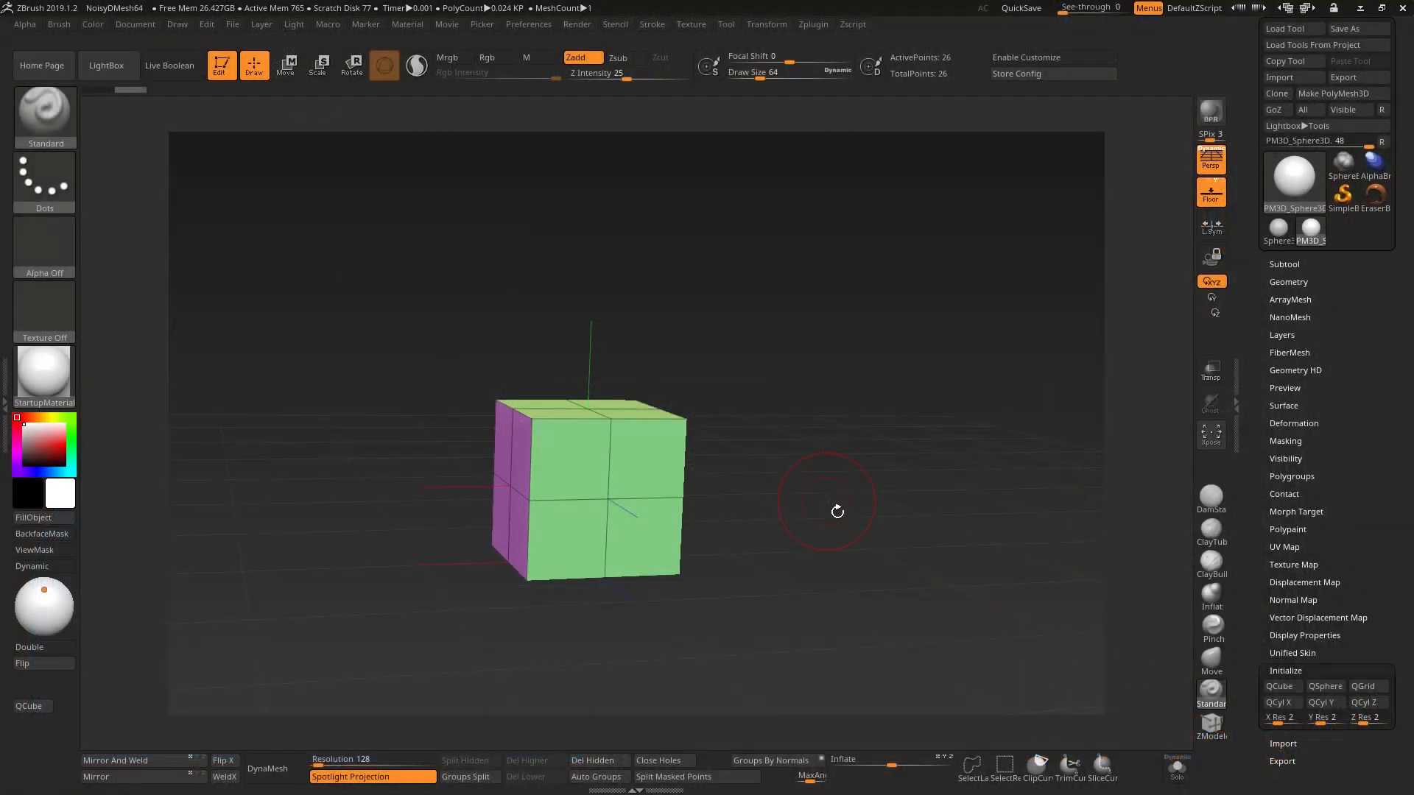
# Mask the cube's lower half so only the upper half can move
pyautogui.click(288, 63)
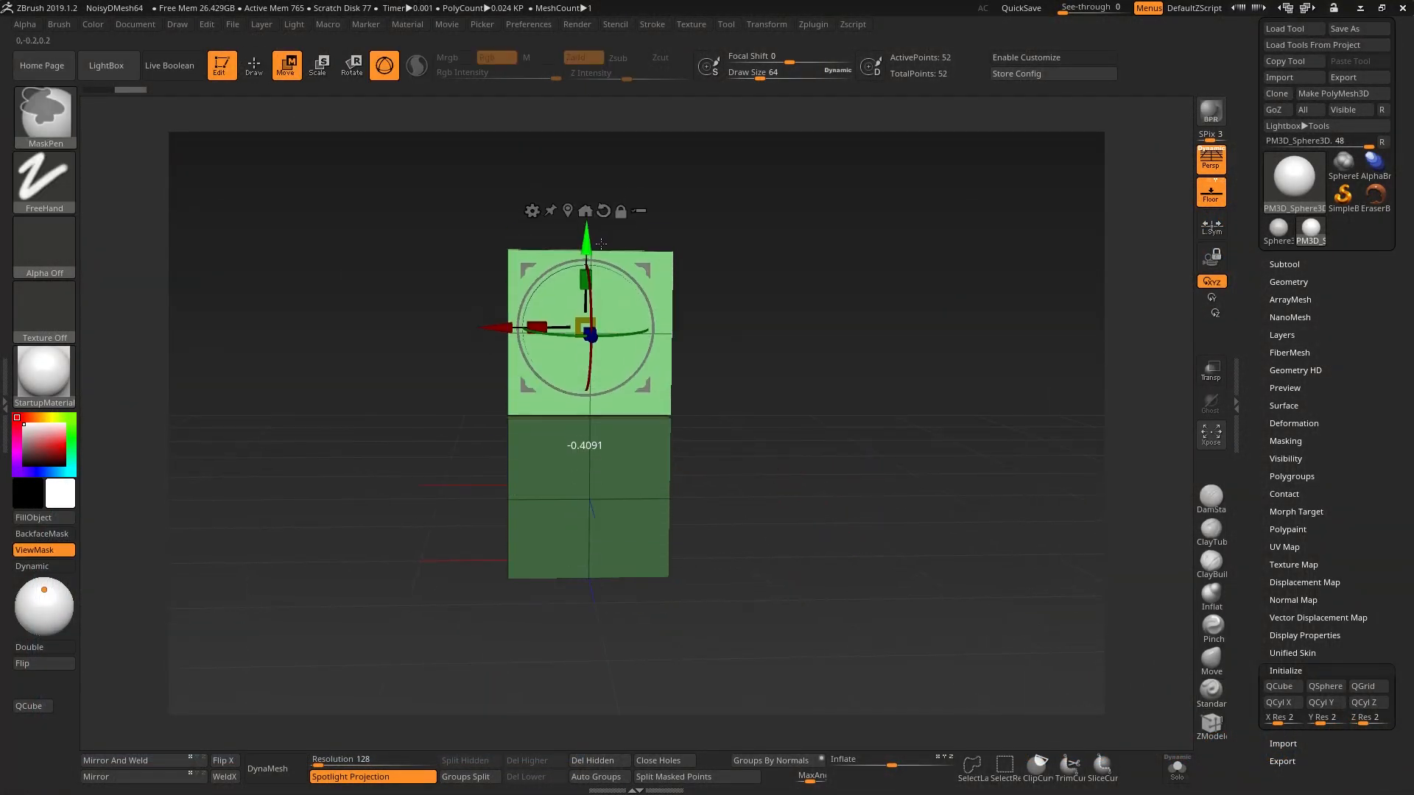
# Extrude the cube upward into a taller strip with a separate upper polygroup
pyautogui.moveTo(584, 324); pyautogui.dragTo(584, 161)
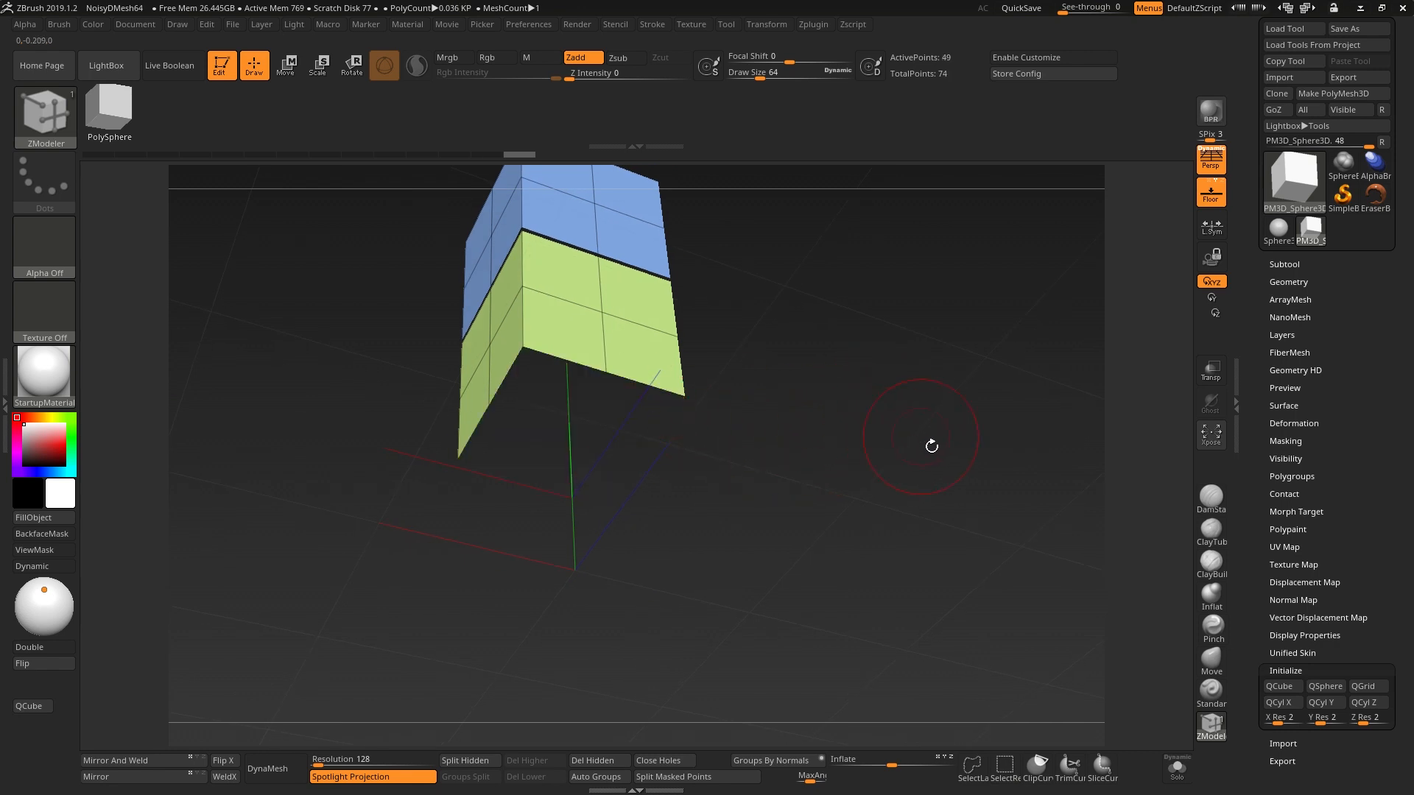
pyautogui.moveTo(932, 411)
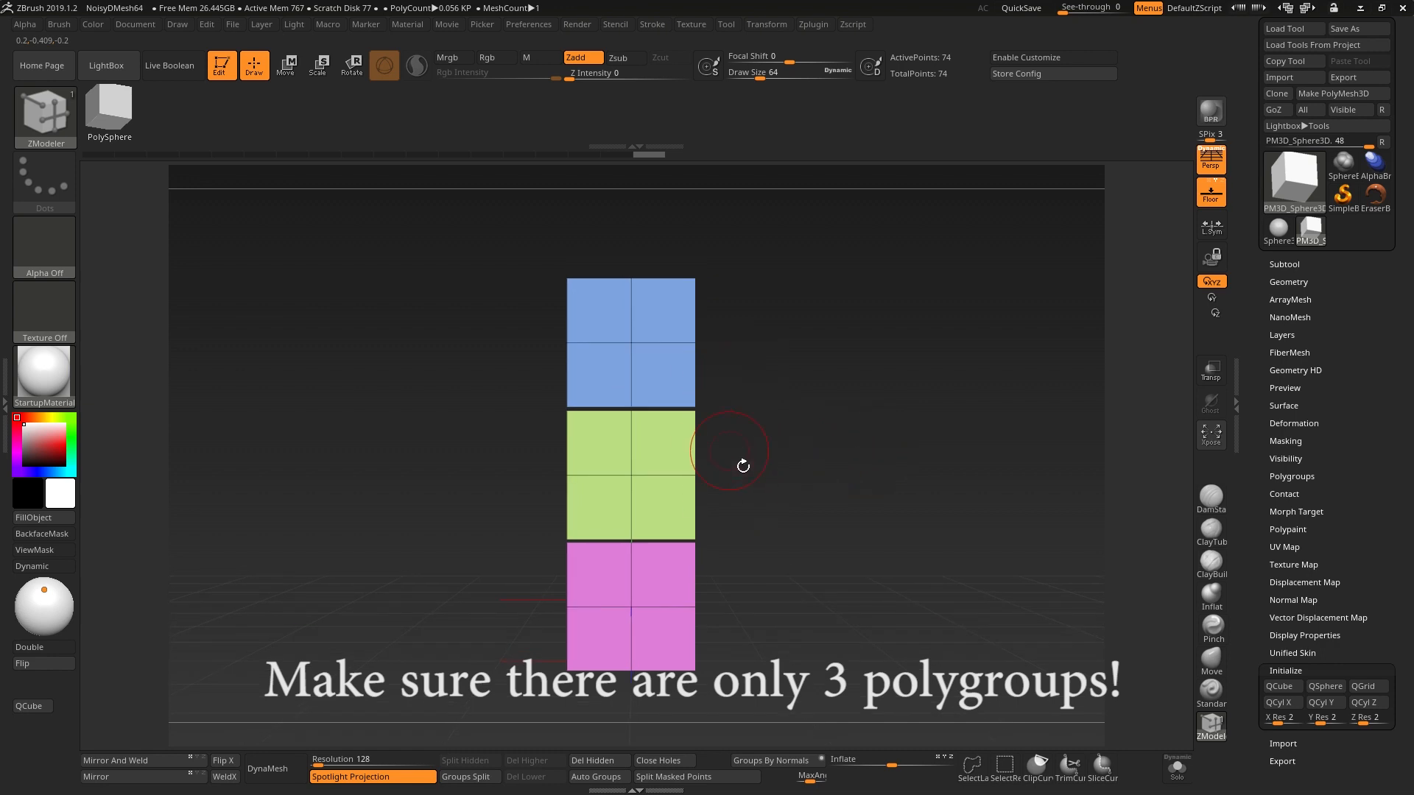
pyautogui.moveTo(817, 484)
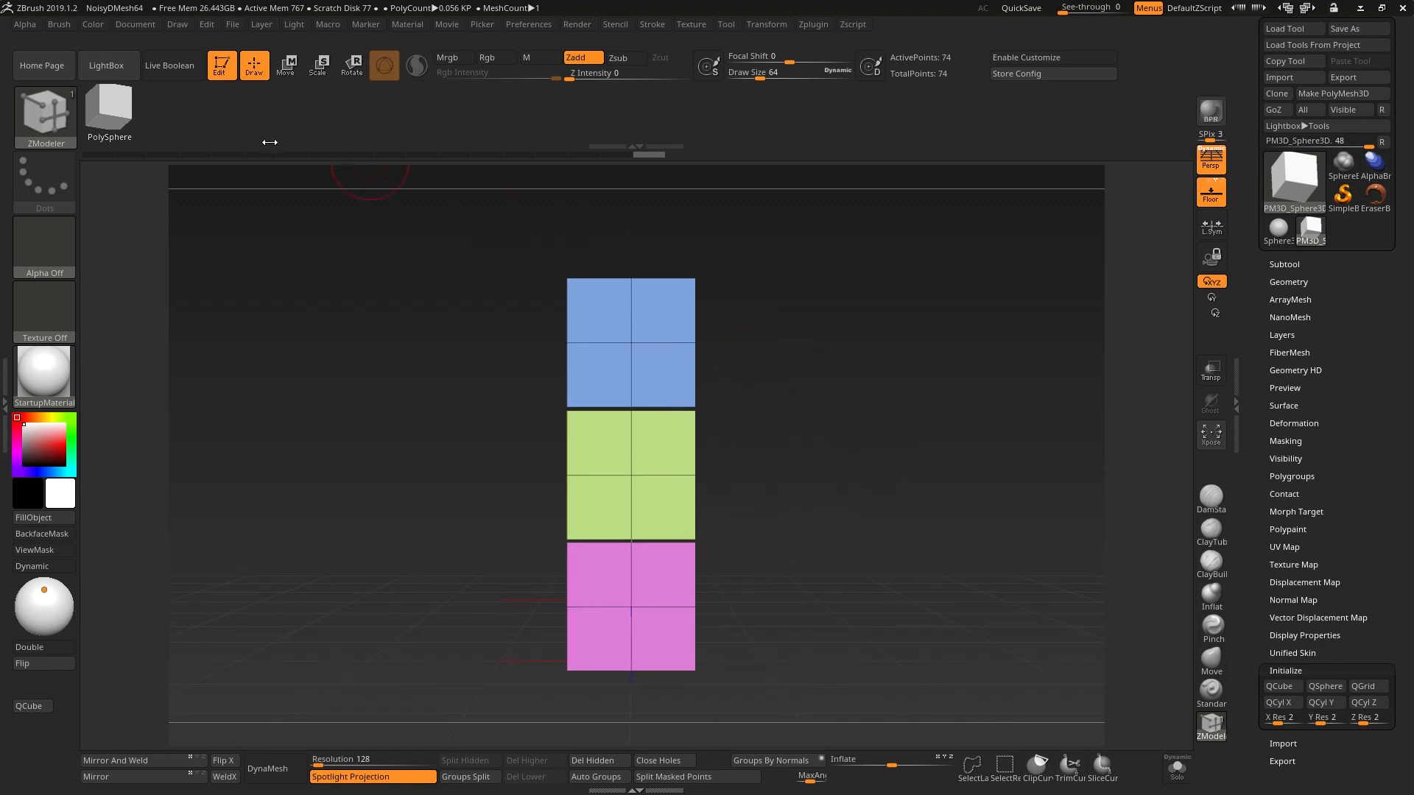
# Create a new InsertMesh brush from the blue-green-pink strip via Brush > Create
pyautogui.click(59, 23)
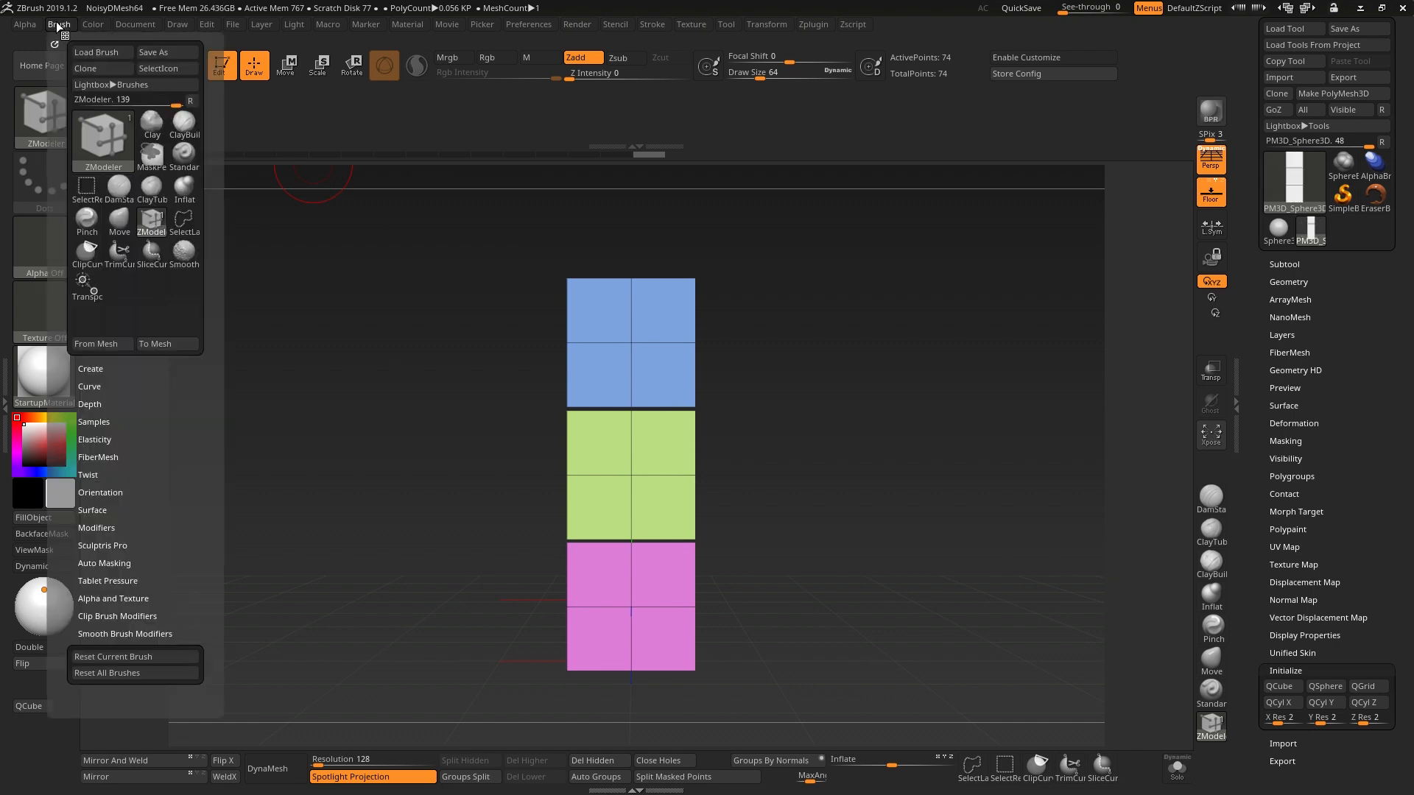
pyautogui.click(90, 368)
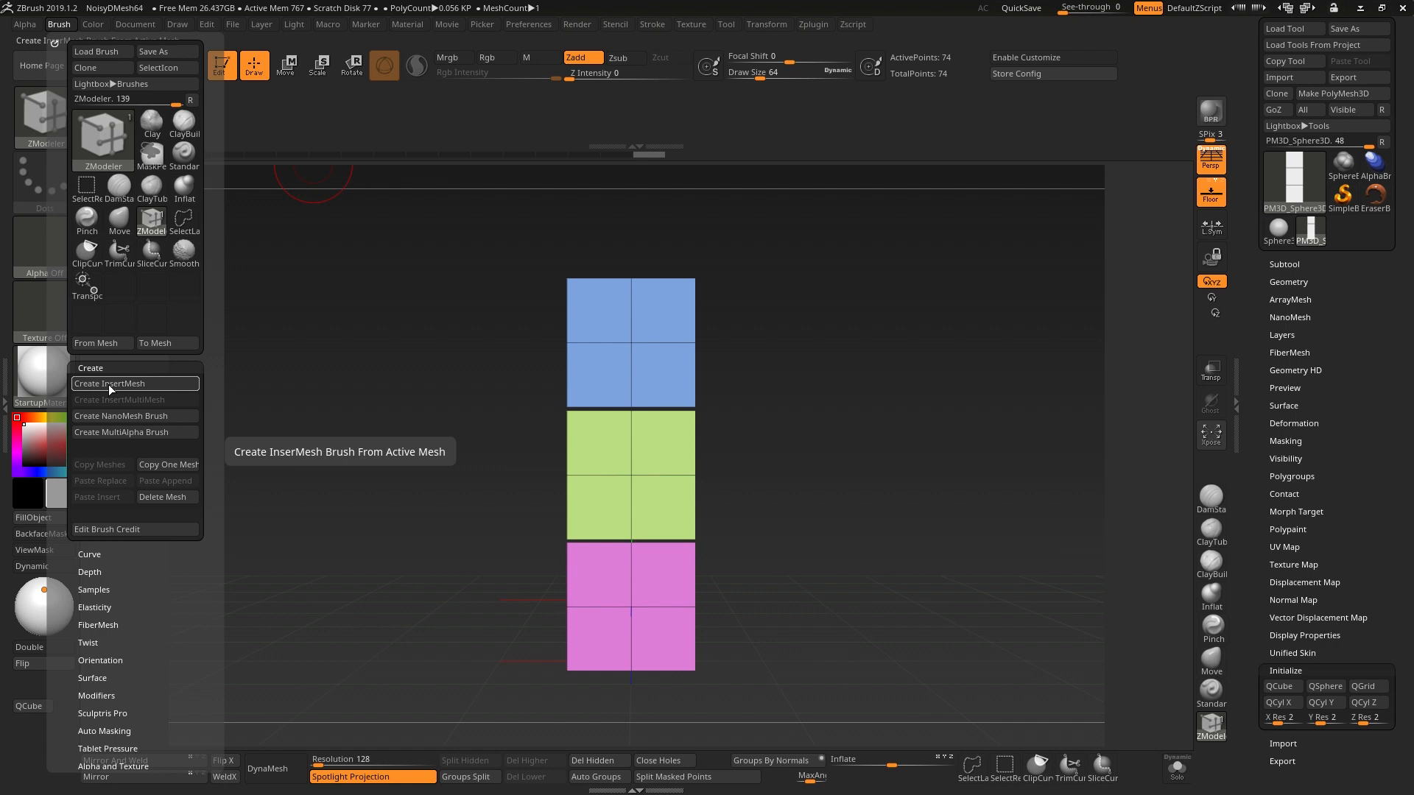
pyautogui.click(111, 383)
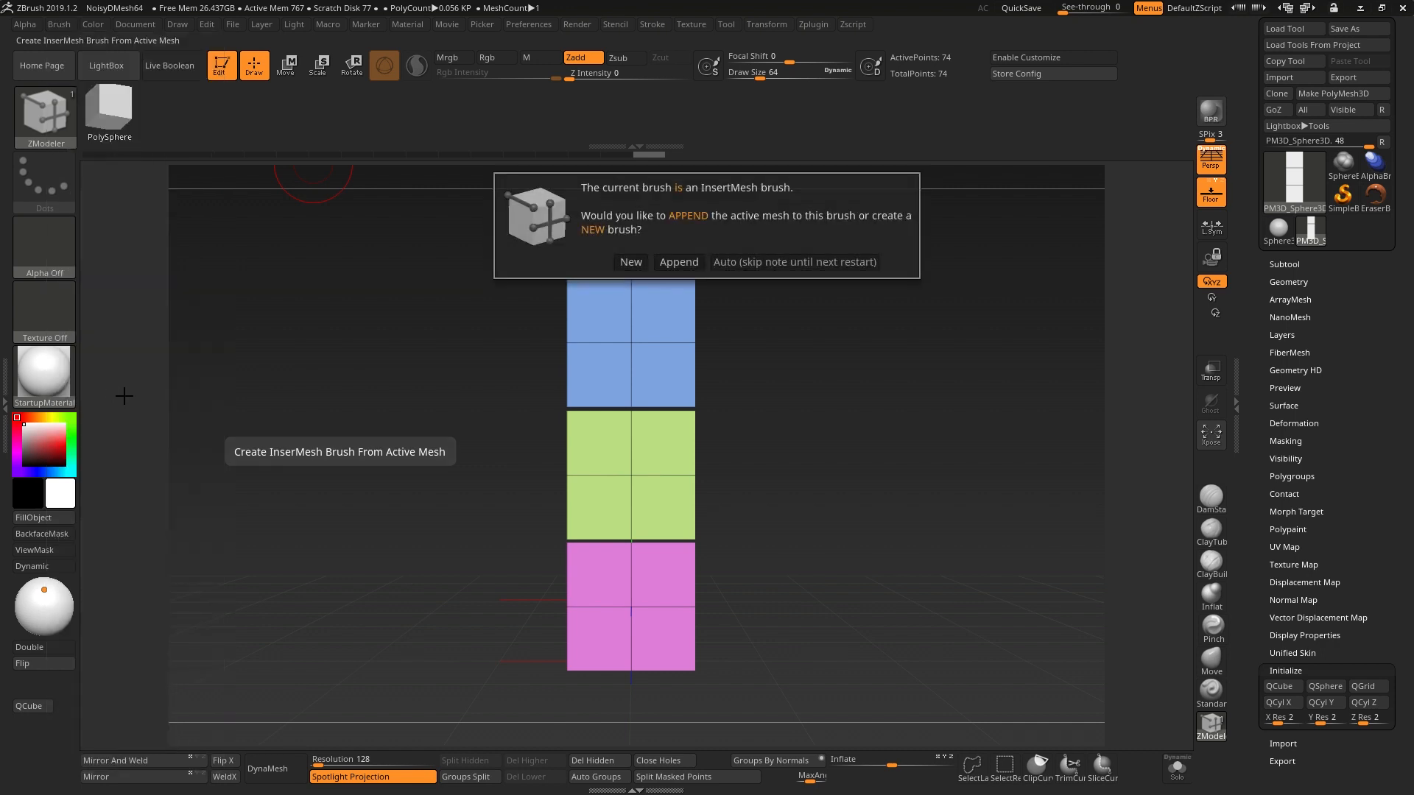
pyautogui.click(631, 263)
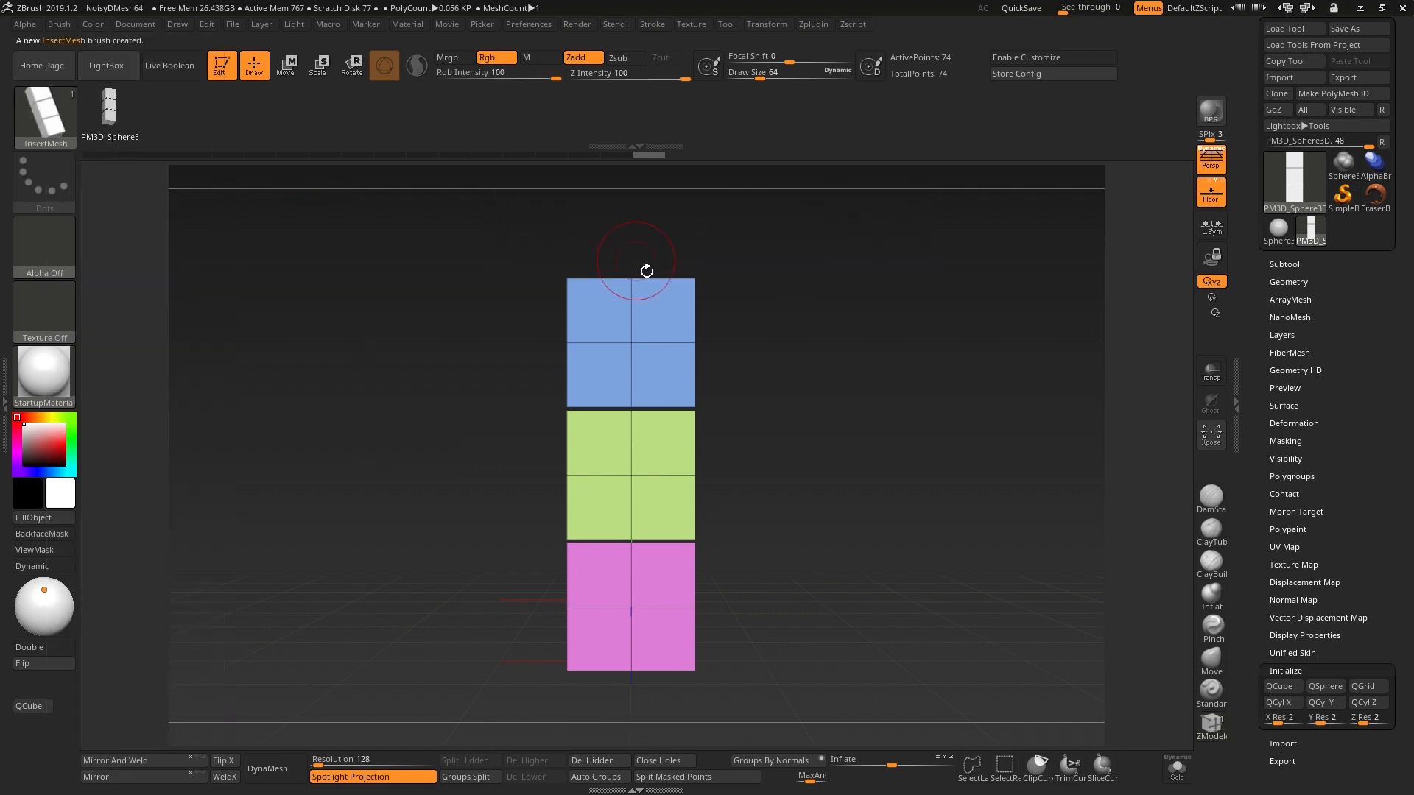
# Switch to the sphere and set the InsertMesh brush to lay meshes along a curve
pyautogui.click(1293, 177)
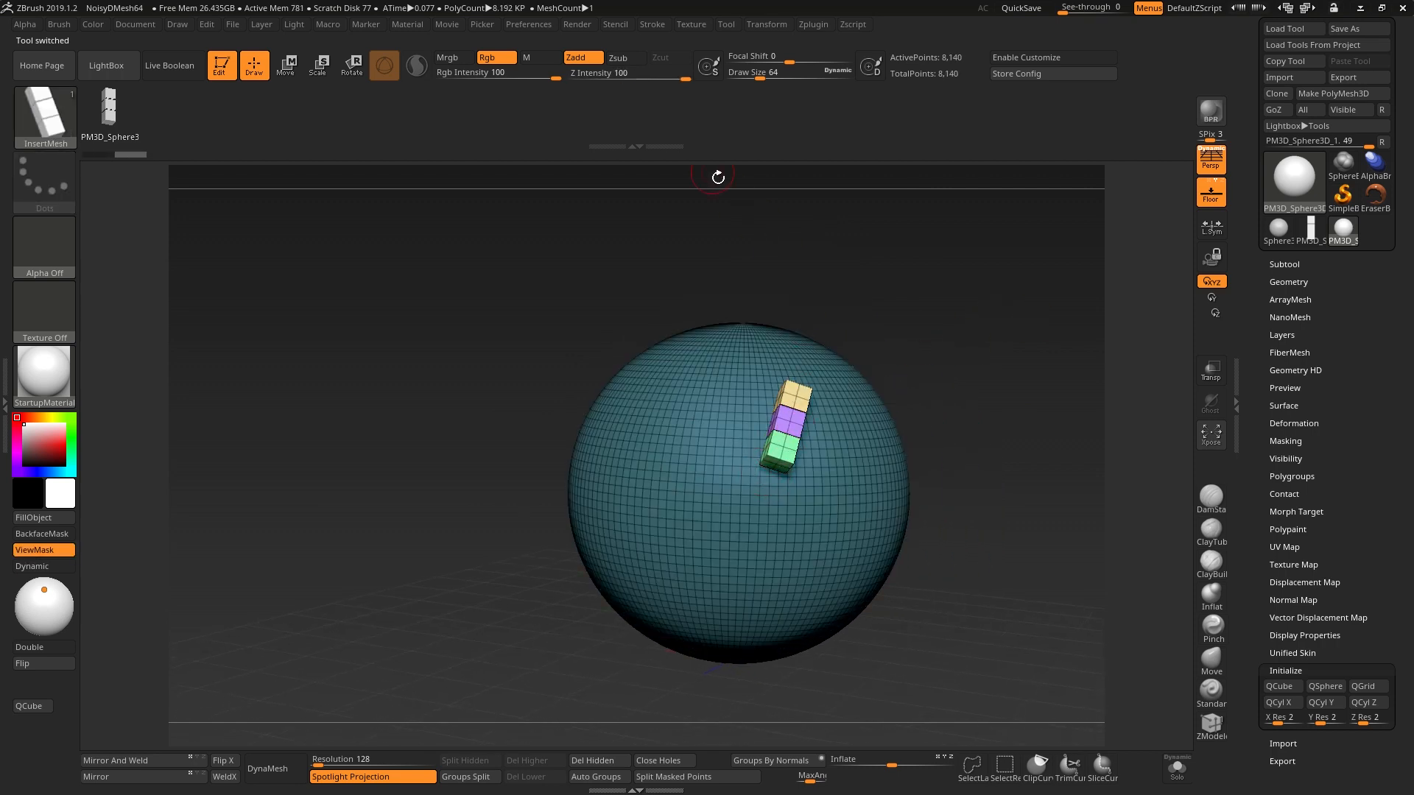
pyautogui.click(651, 24)
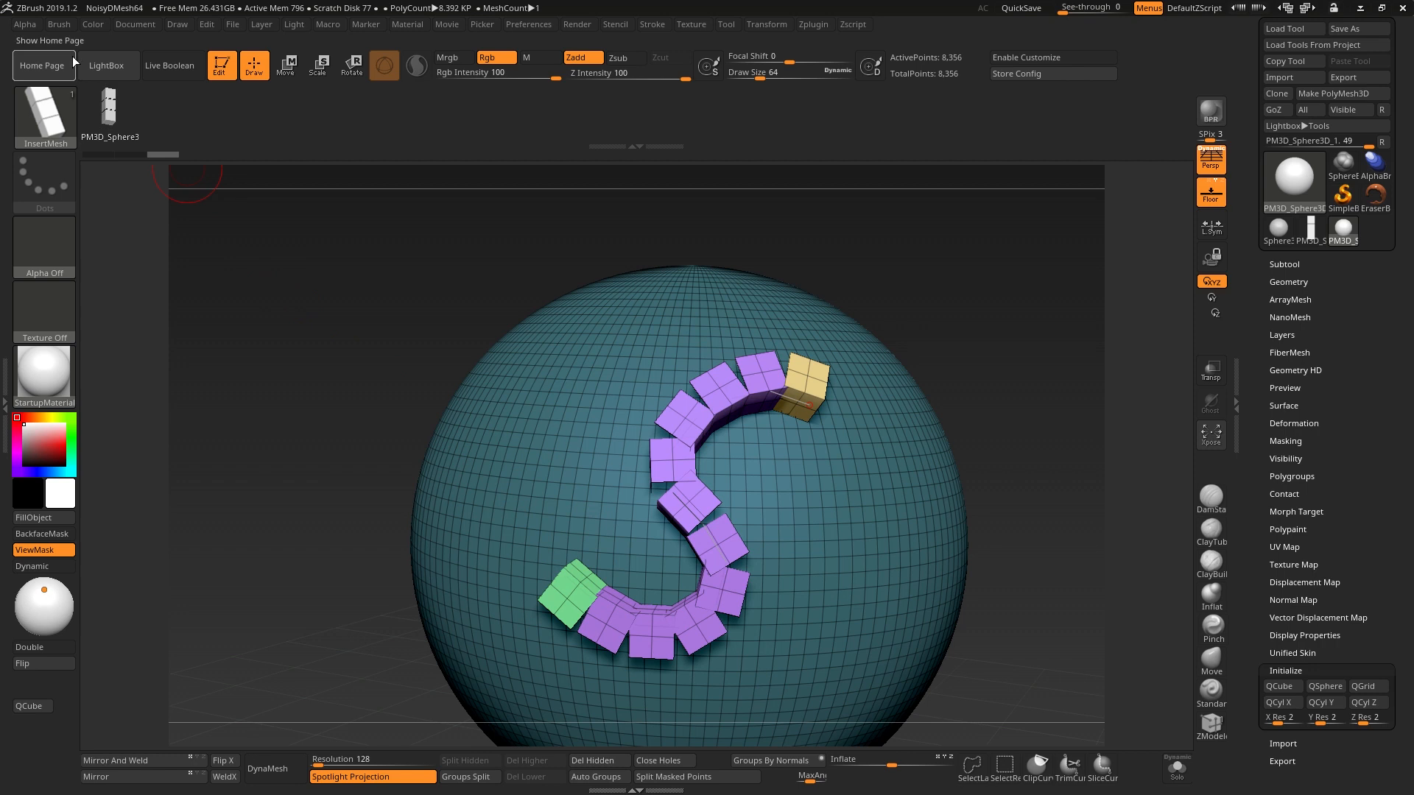
# Enable Weld Points so the chain fuses into one strip, then reshape it into a hook
pyautogui.click(59, 25)
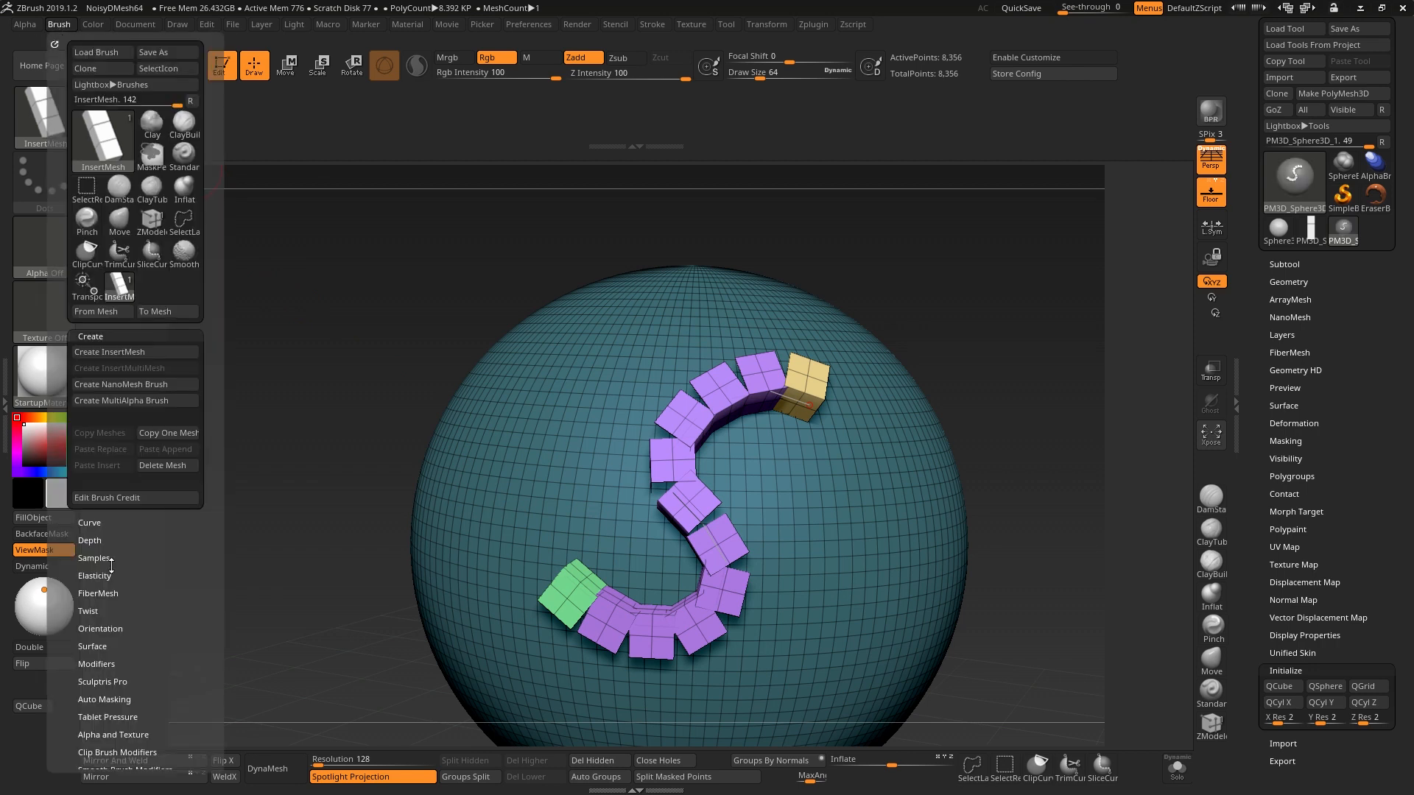
pyautogui.click(96, 664)
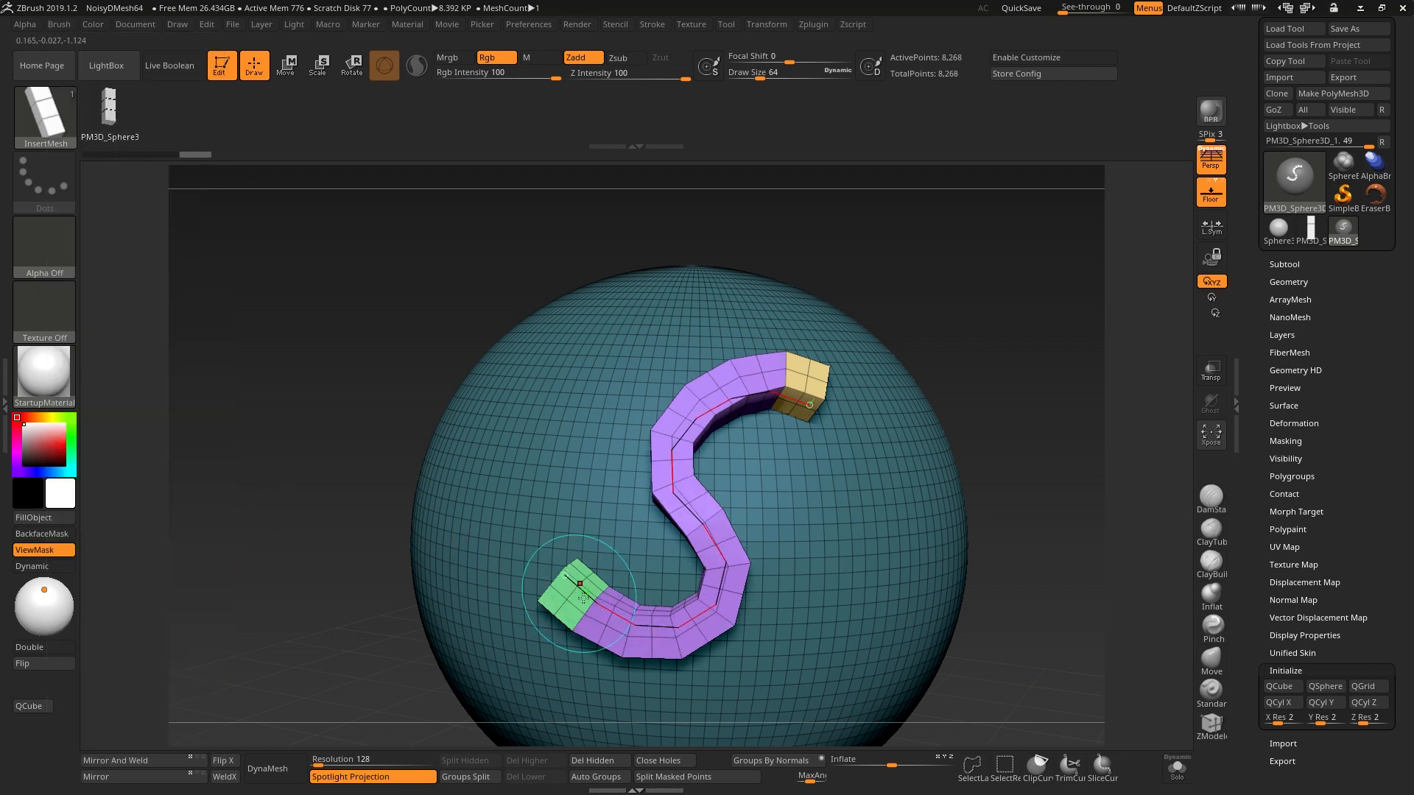
pyautogui.moveTo(582, 586); pyautogui.dragTo(493, 596)
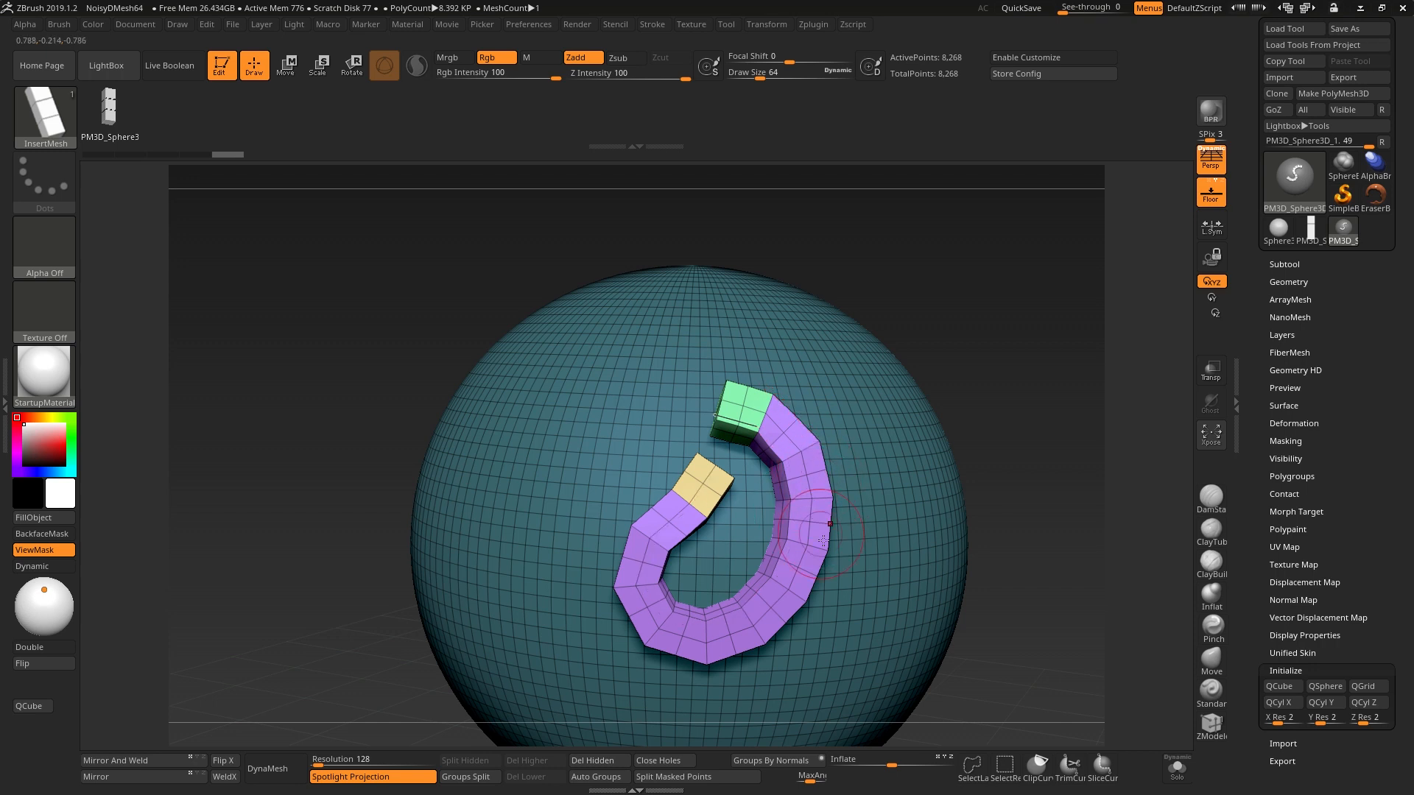
# Select the original three-polygroup strip tool from the Tool palette
pyautogui.click(59, 26)
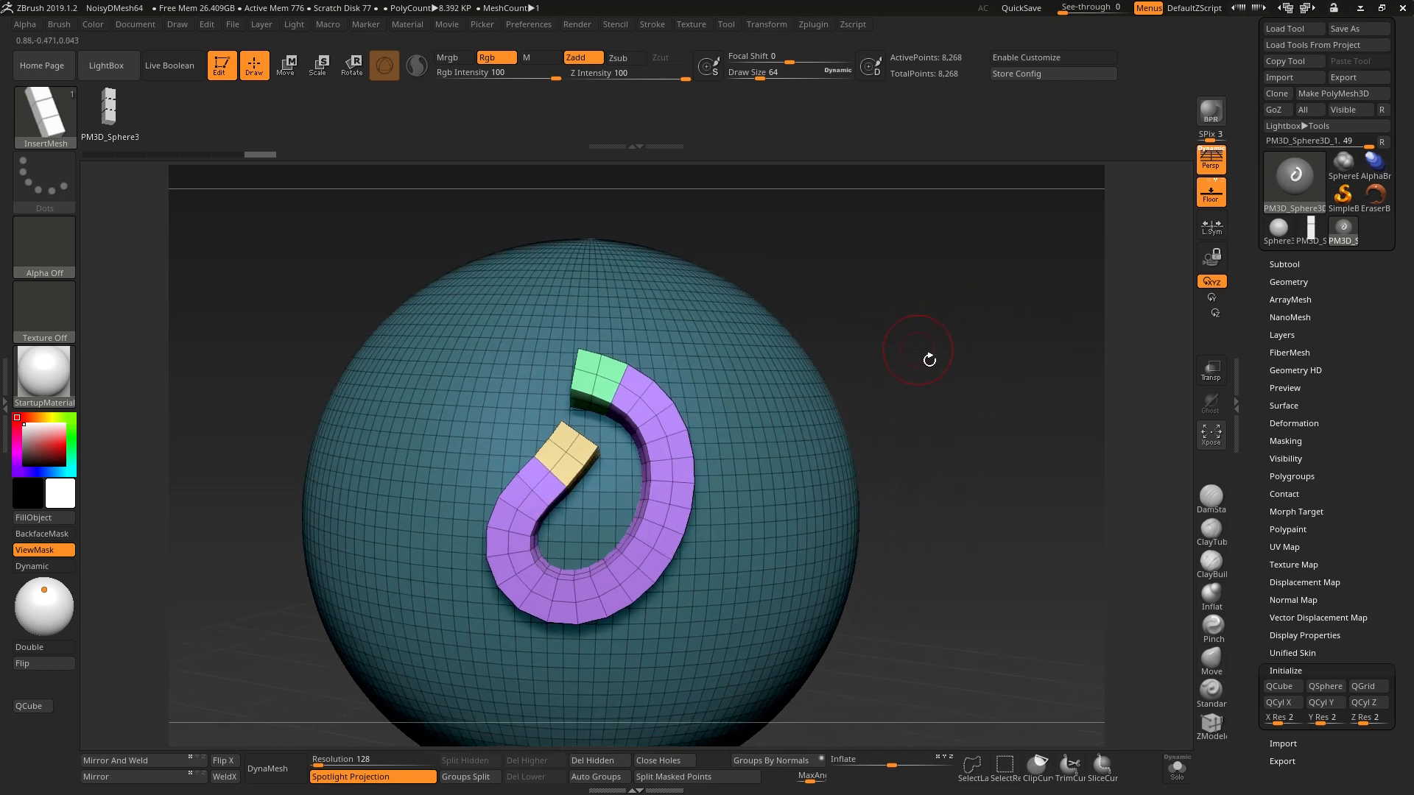
pyautogui.click(1294, 176)
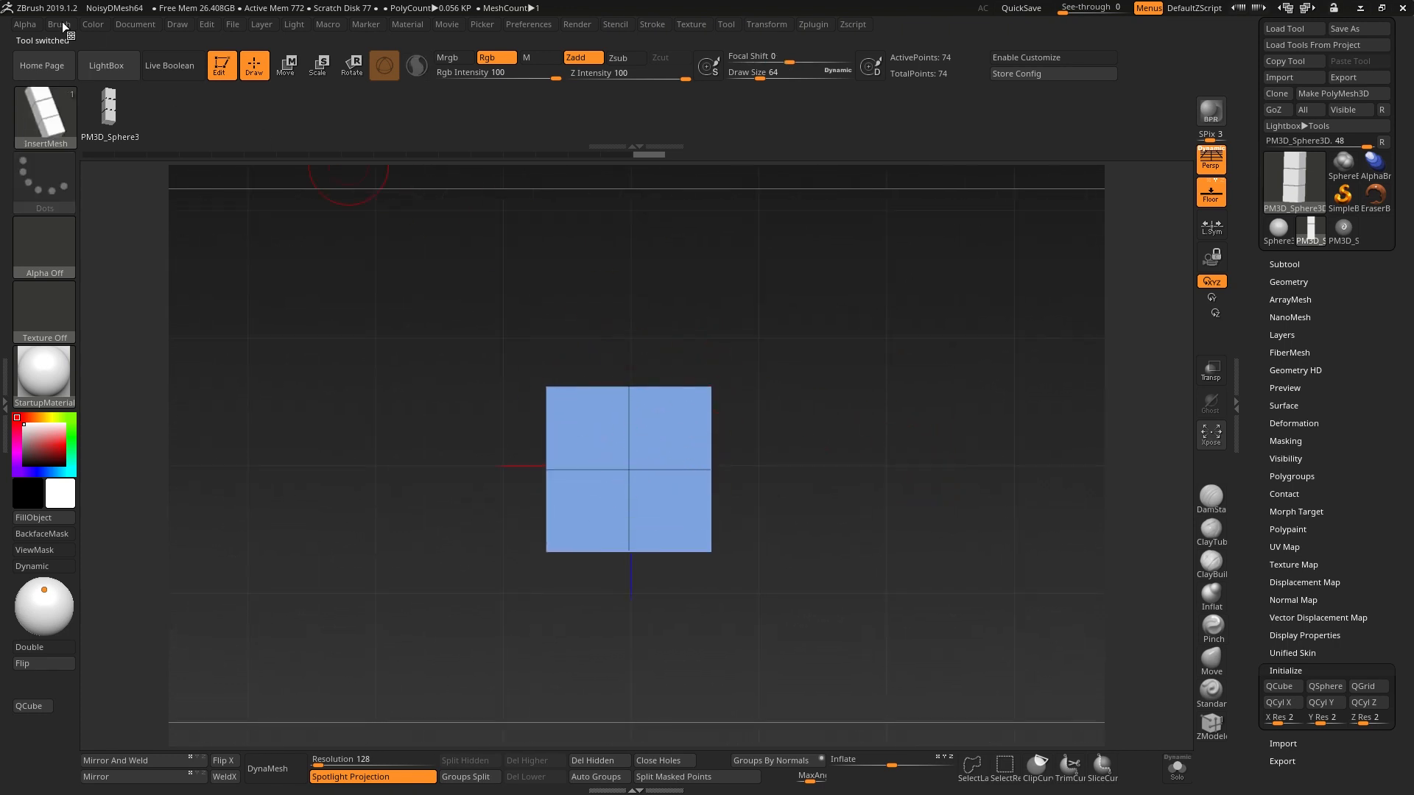
# Make another InsertMesh brush from the strip and draw a wavy strip across the sphere's top
pyautogui.click(59, 25)
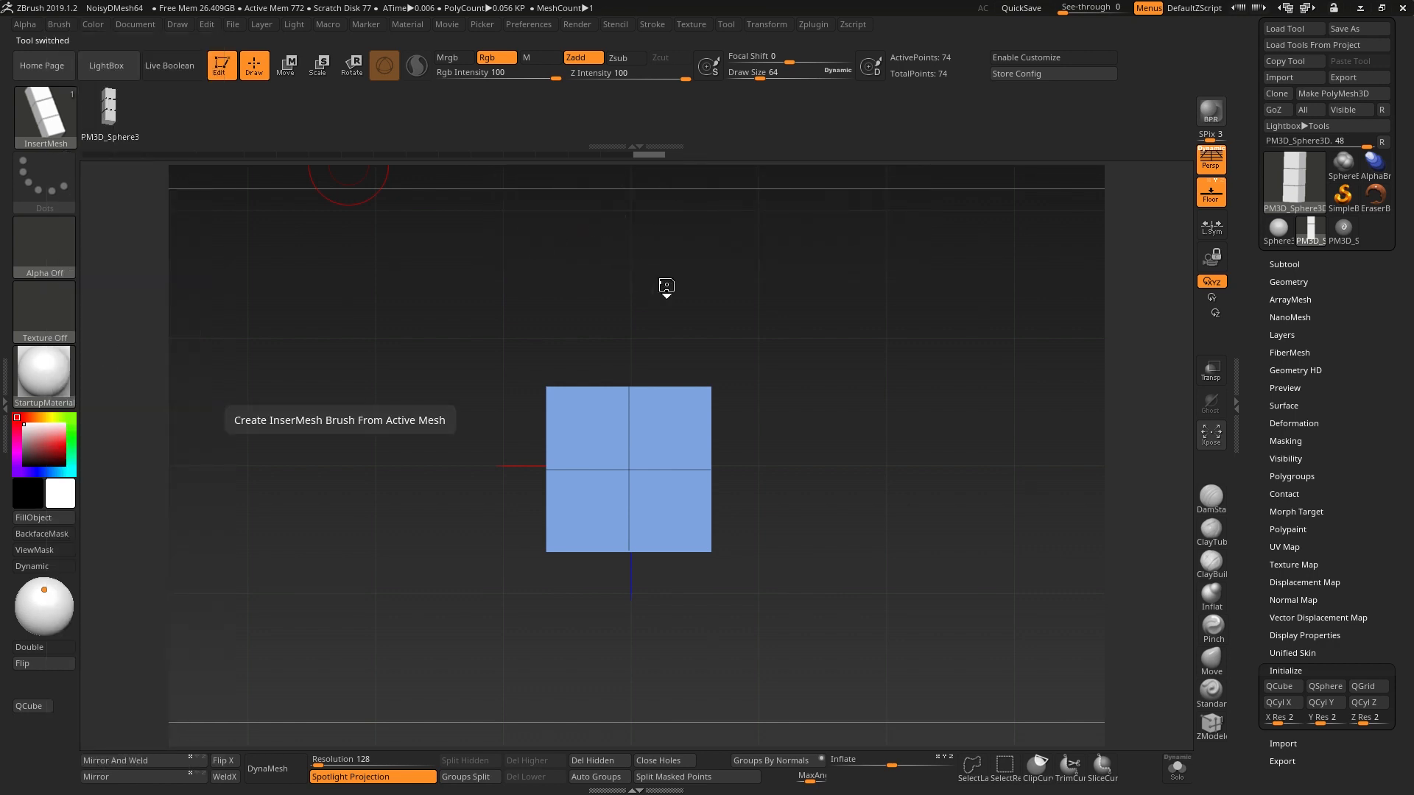
pyautogui.click(651, 25)
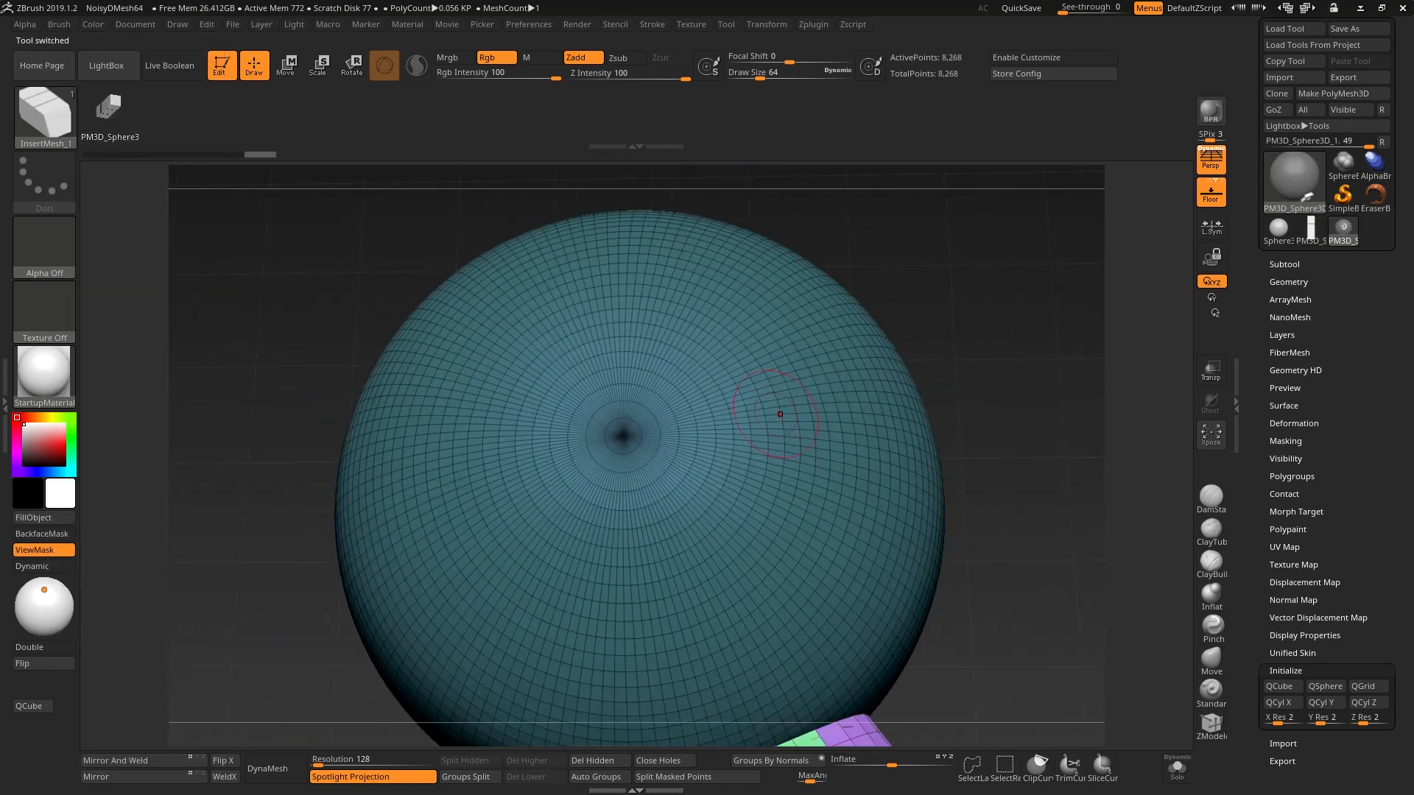
pyautogui.moveTo(780, 415); pyautogui.dragTo(472, 530)
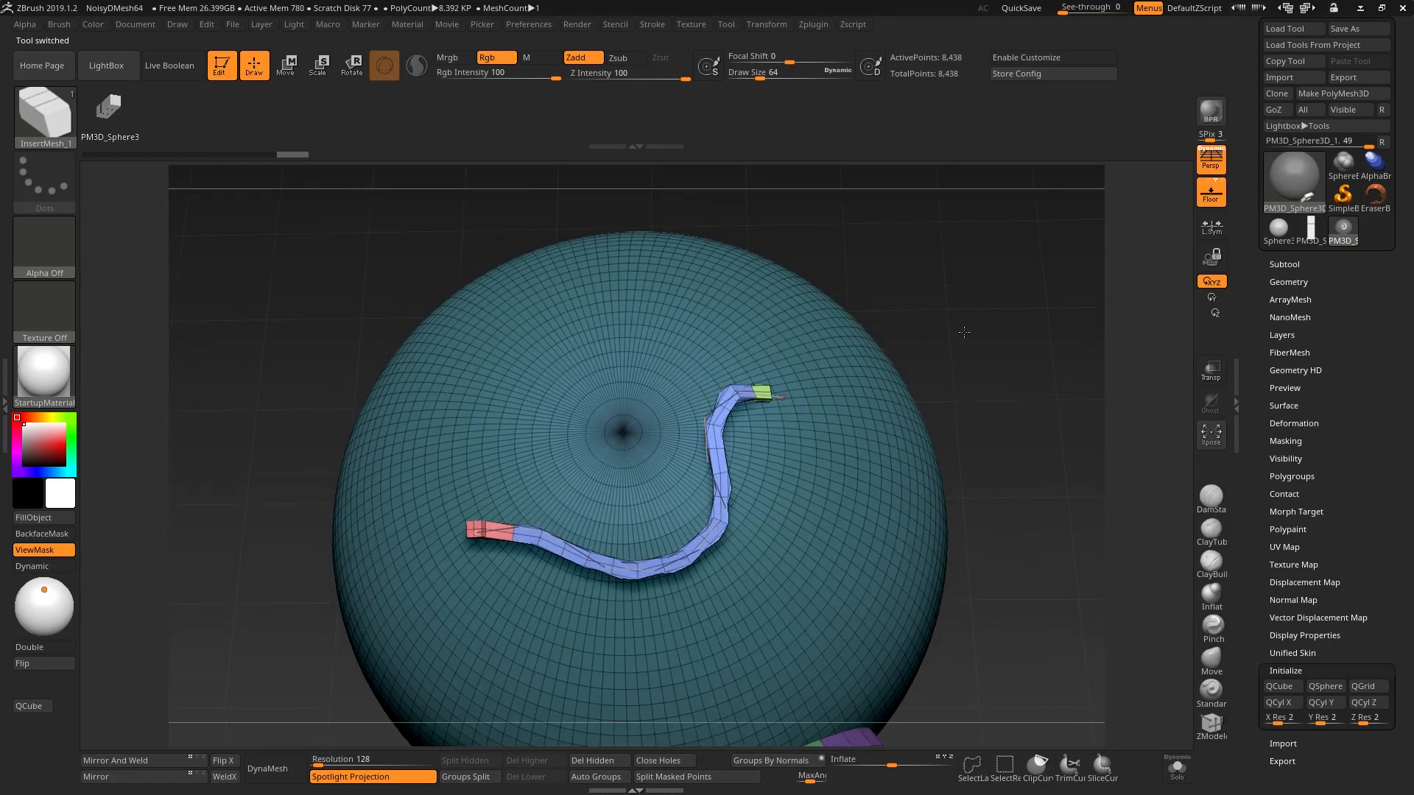